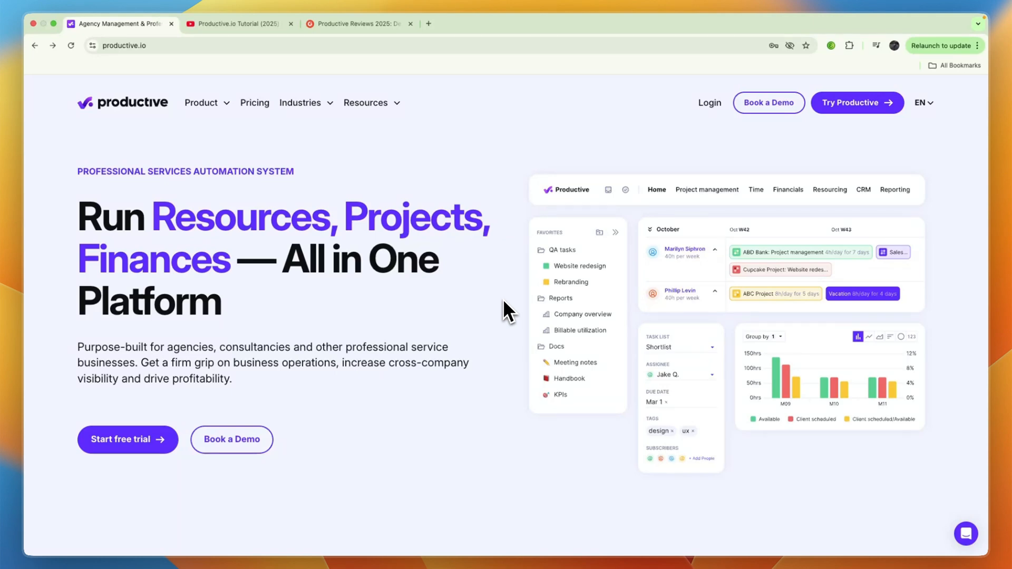
mouse_move(459, 281)
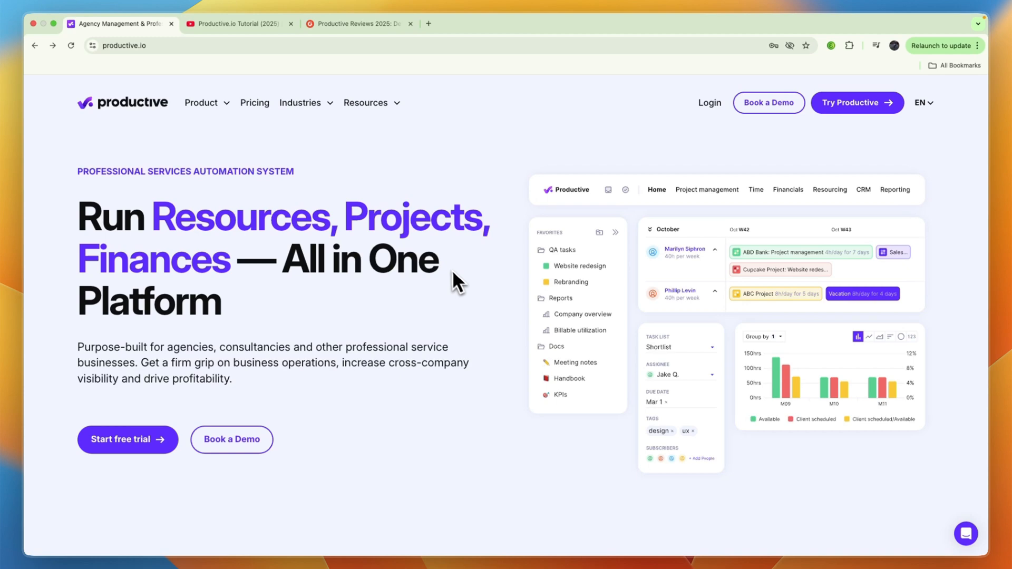
mouse_move(448, 284)
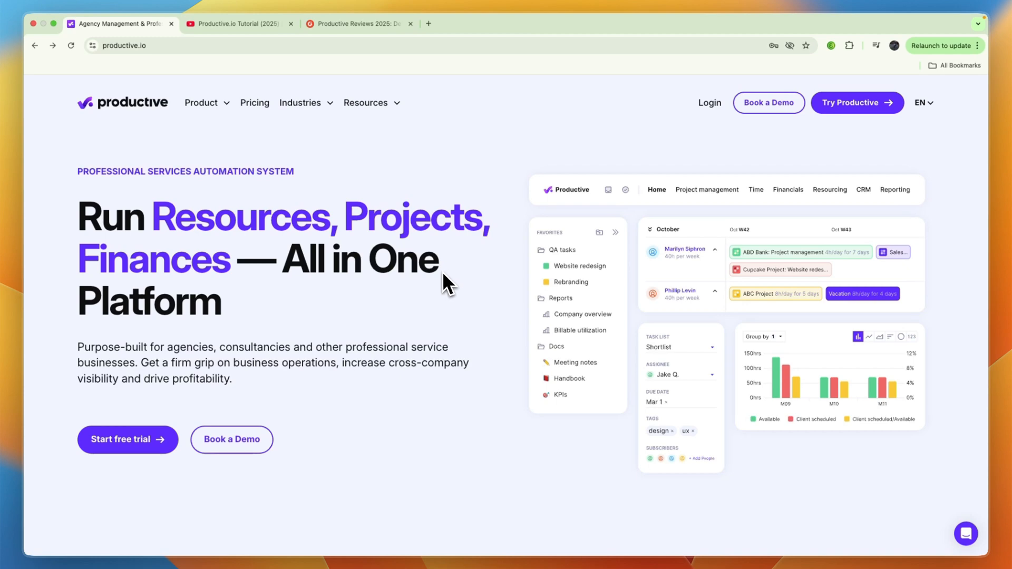
mouse_move(380, 287)
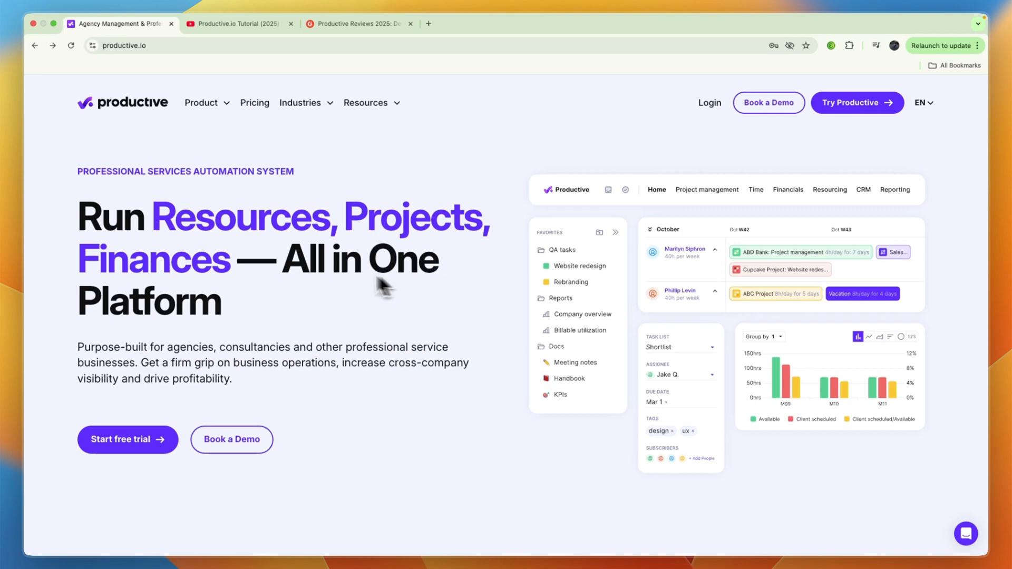
mouse_move(229, 253)
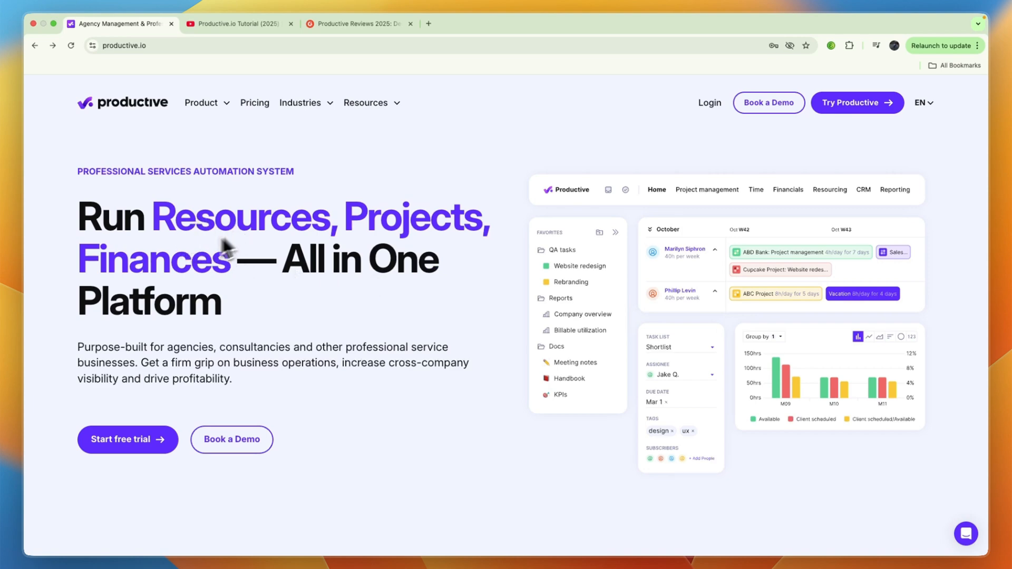
mouse_move(303, 281)
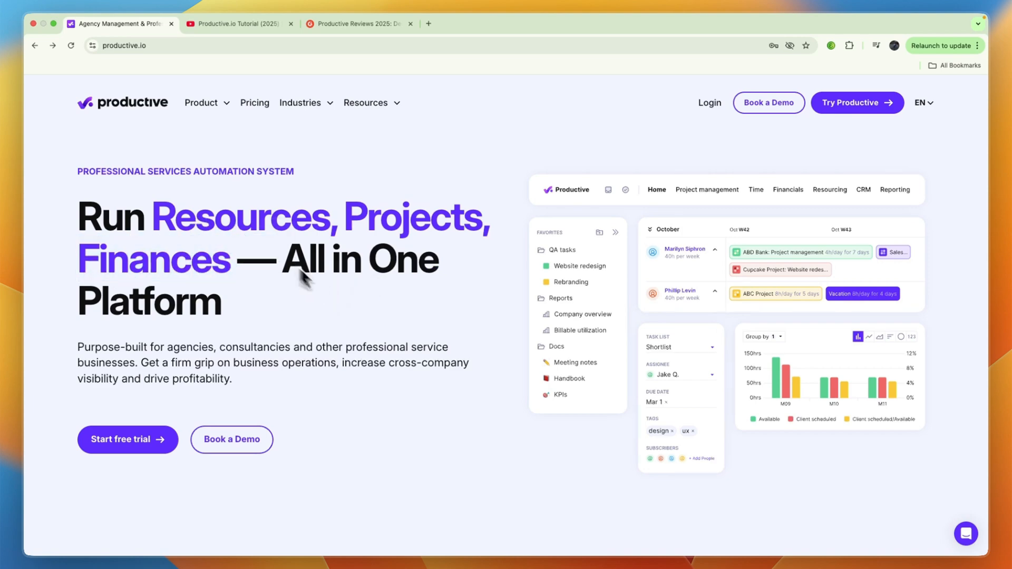
mouse_move(193, 354)
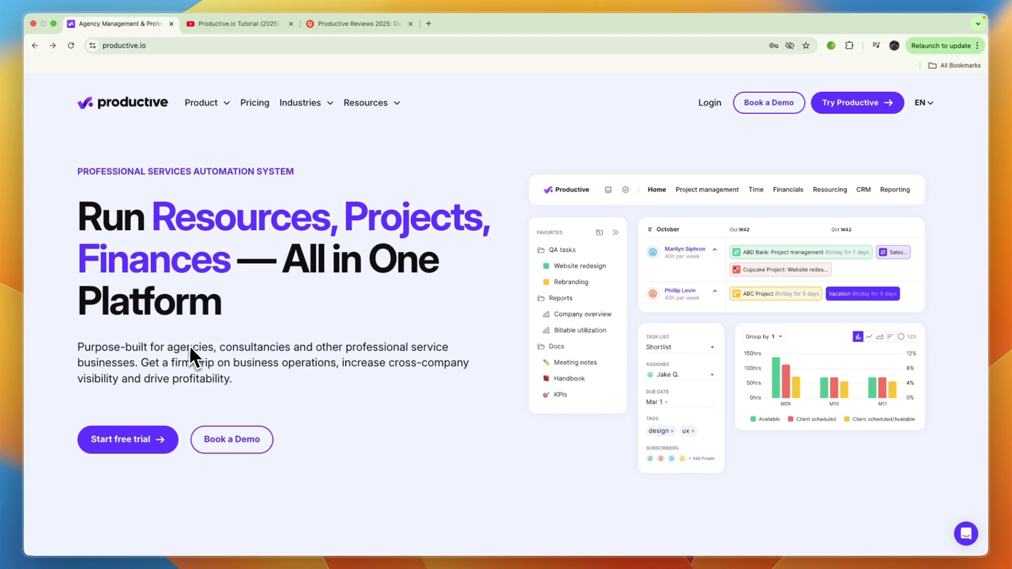
mouse_move(222, 362)
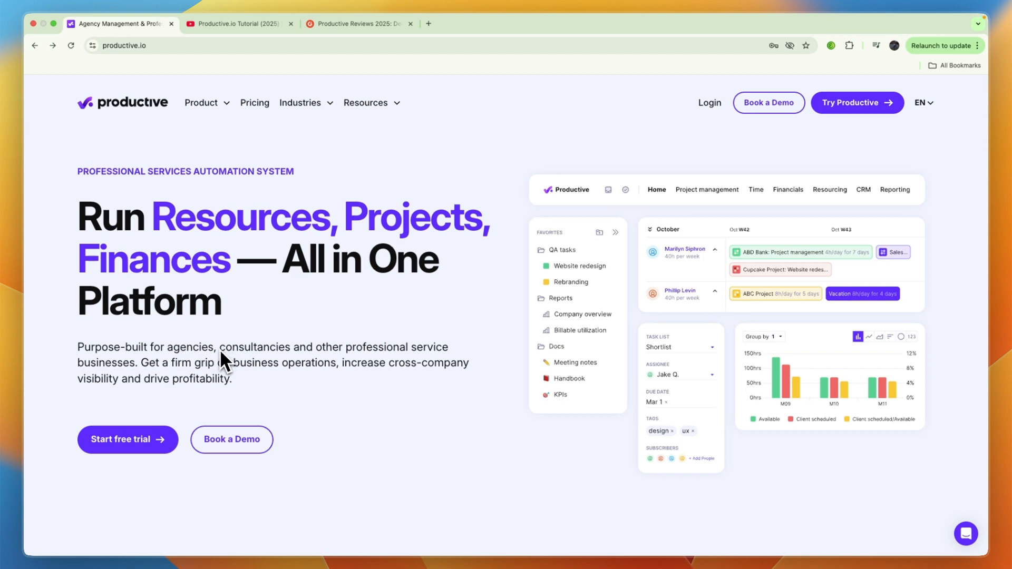
mouse_move(354, 355)
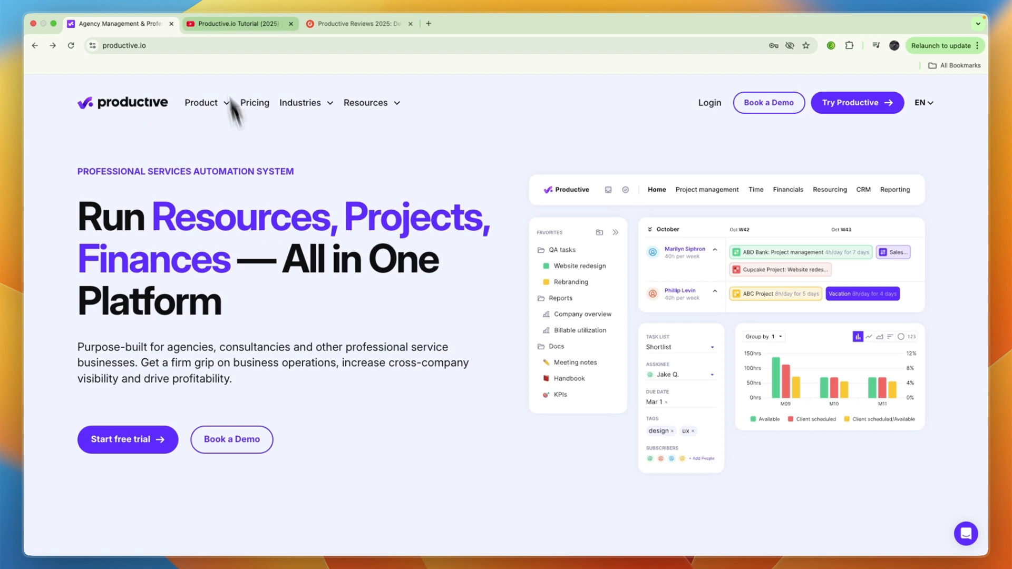
- Show the Product menu listing Resourcing, Projects, Financials and Platform features
click(201, 102)
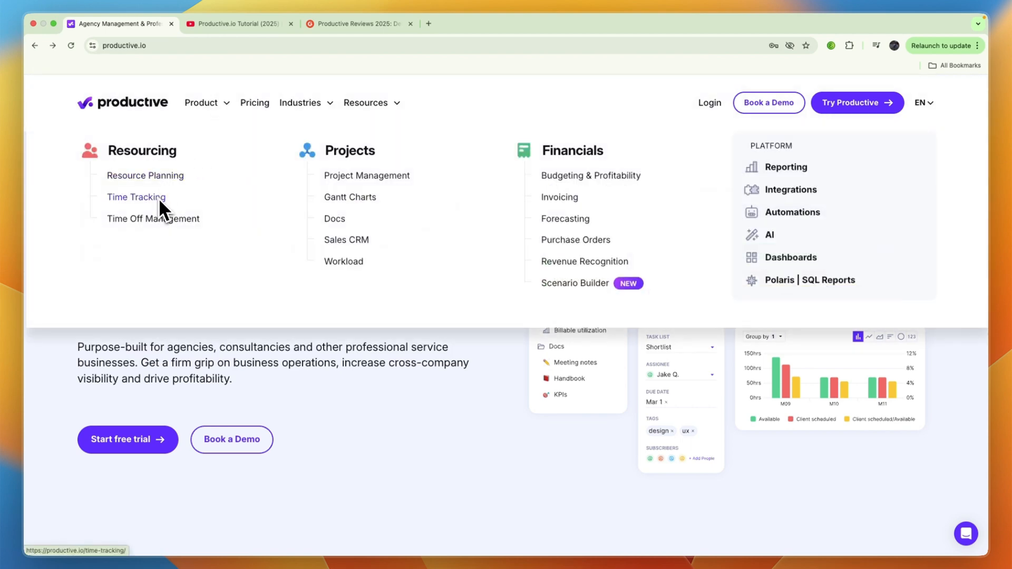
mouse_move(346, 239)
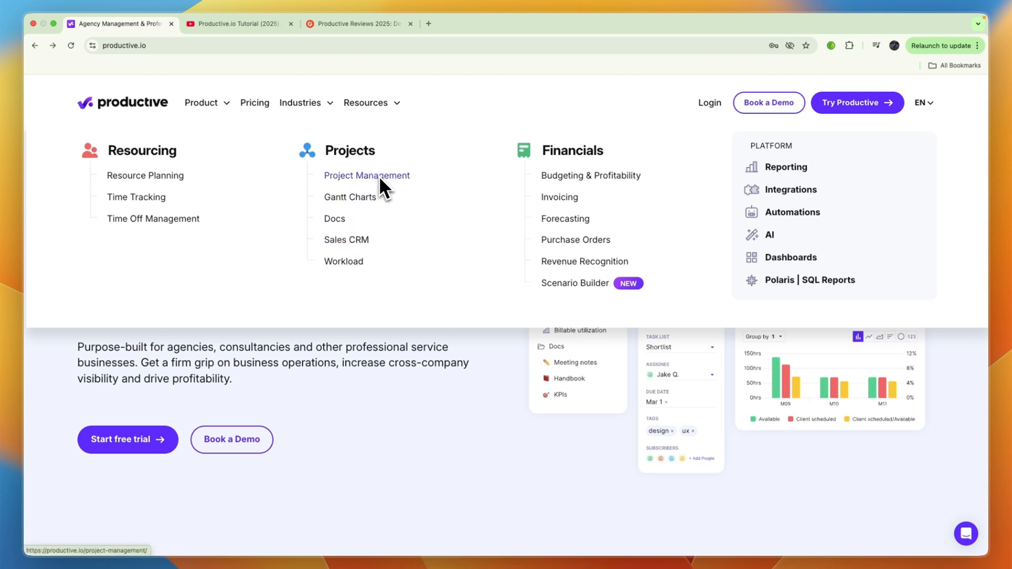
mouse_move(584, 170)
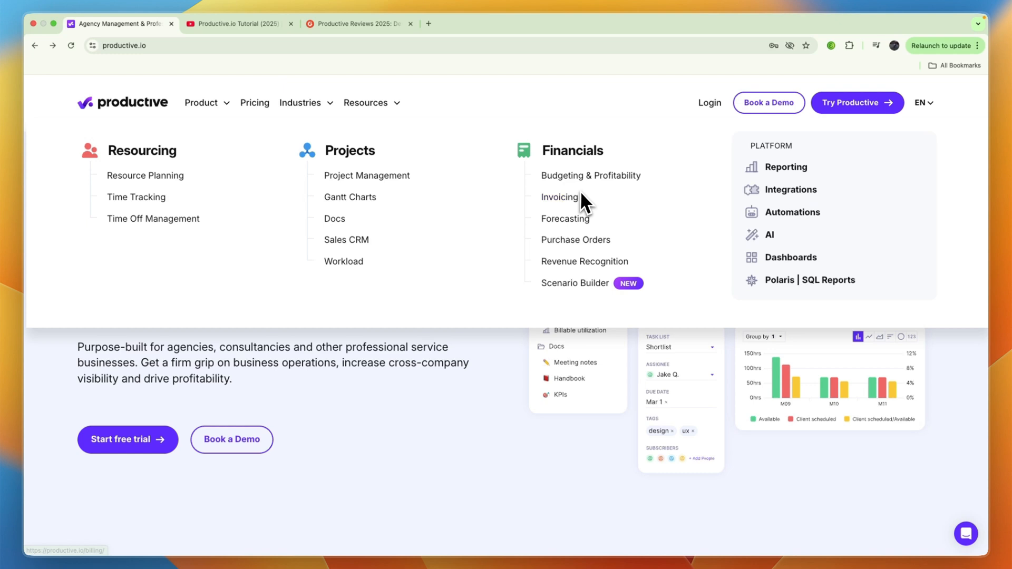
mouse_move(574, 240)
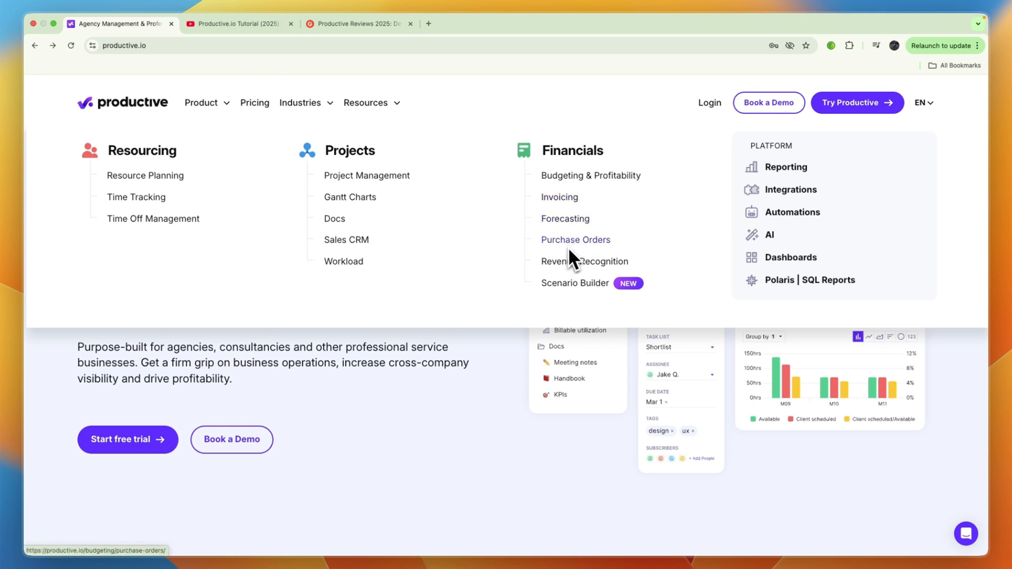
mouse_move(789, 239)
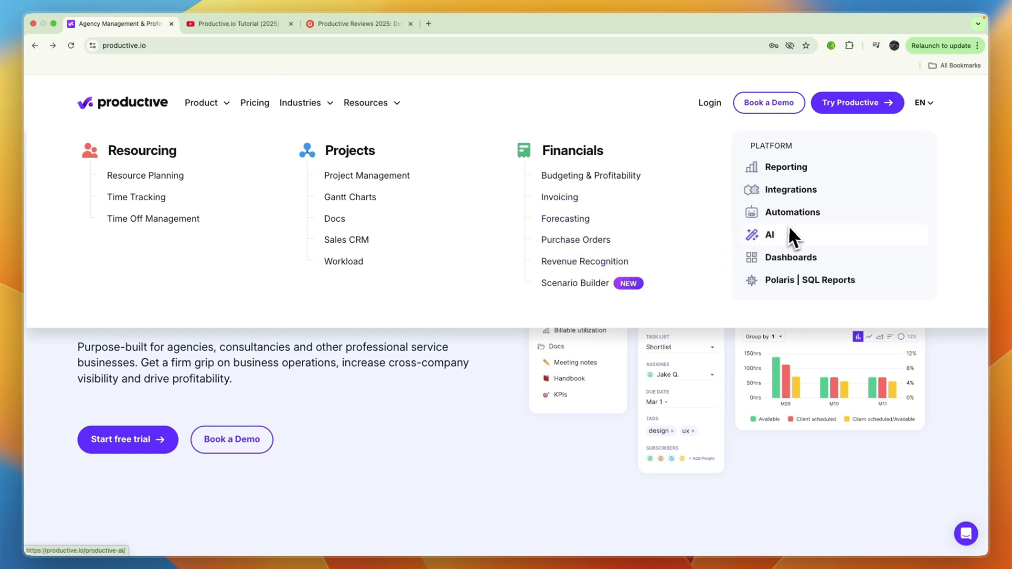
mouse_move(792, 212)
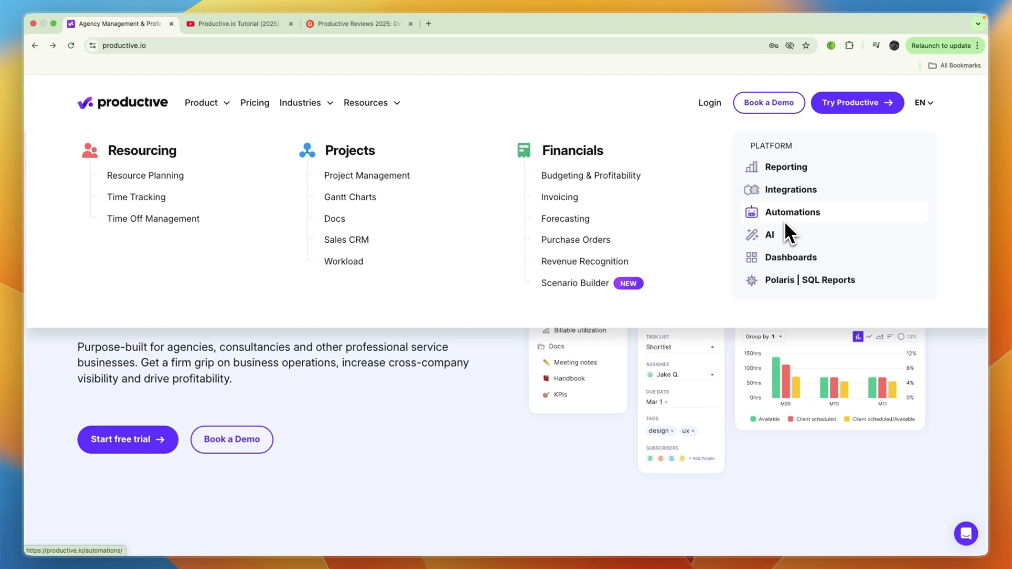
mouse_move(775, 223)
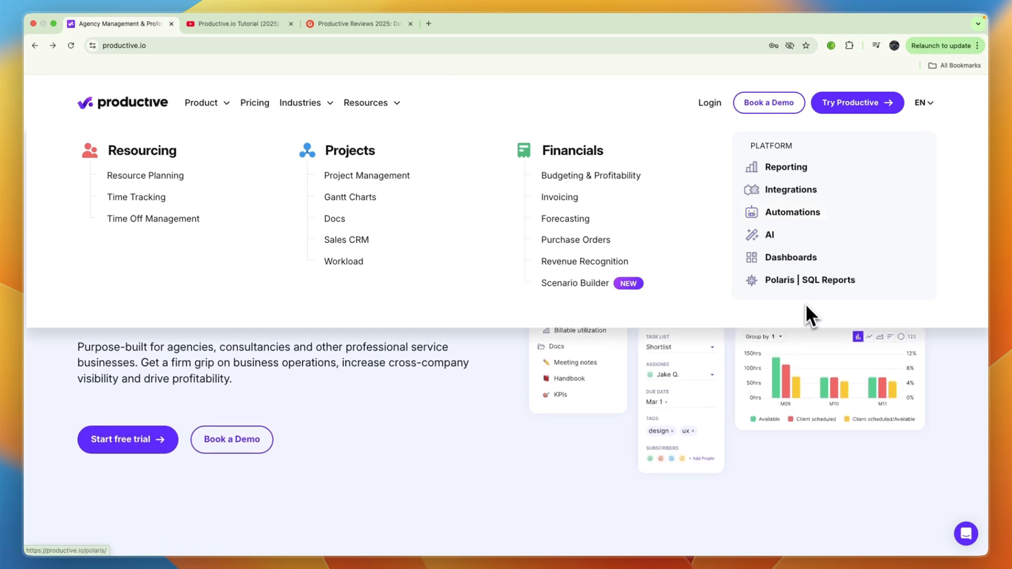
mouse_move(493, 294)
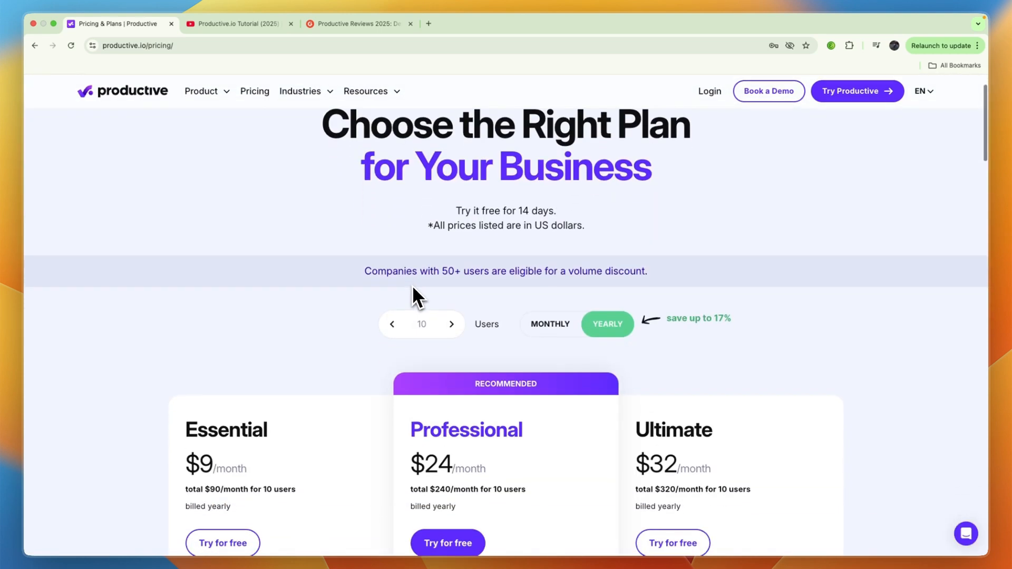
mouse_move(410, 307)
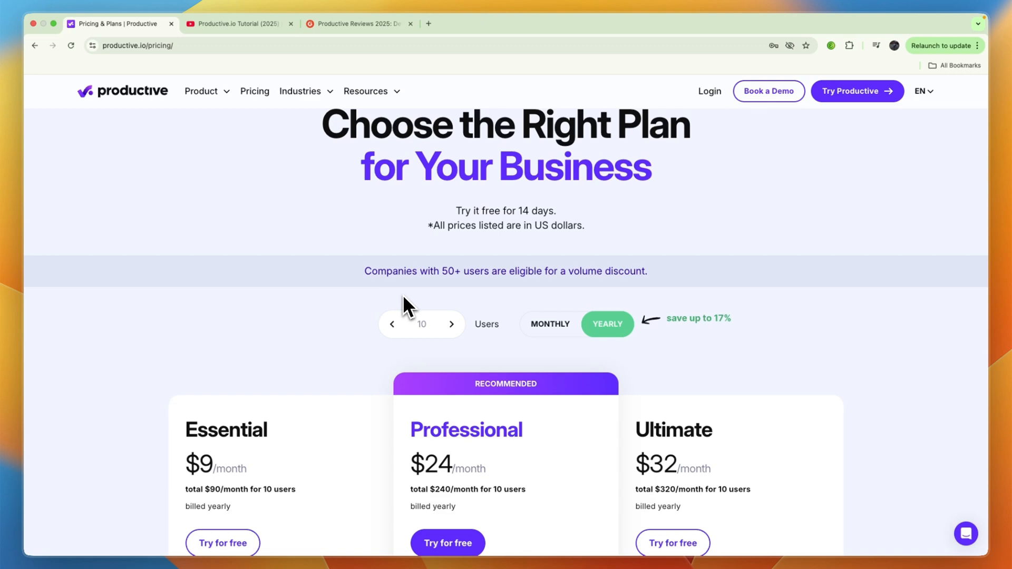
- Switch the plan prices to monthly billing: Essential $11, Professional $28, Ultimate $39
scroll(down, 3)
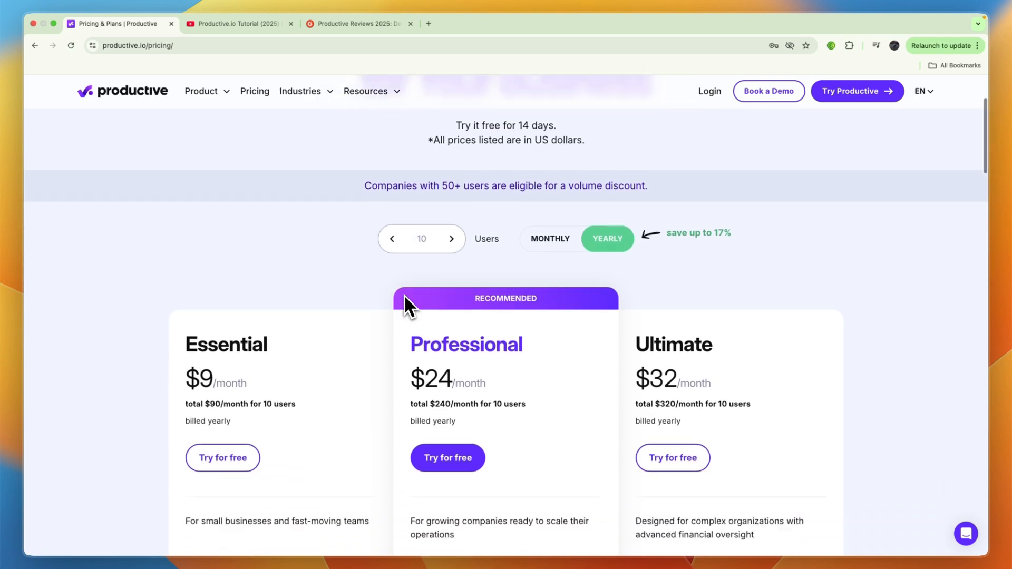
scroll(down, 3)
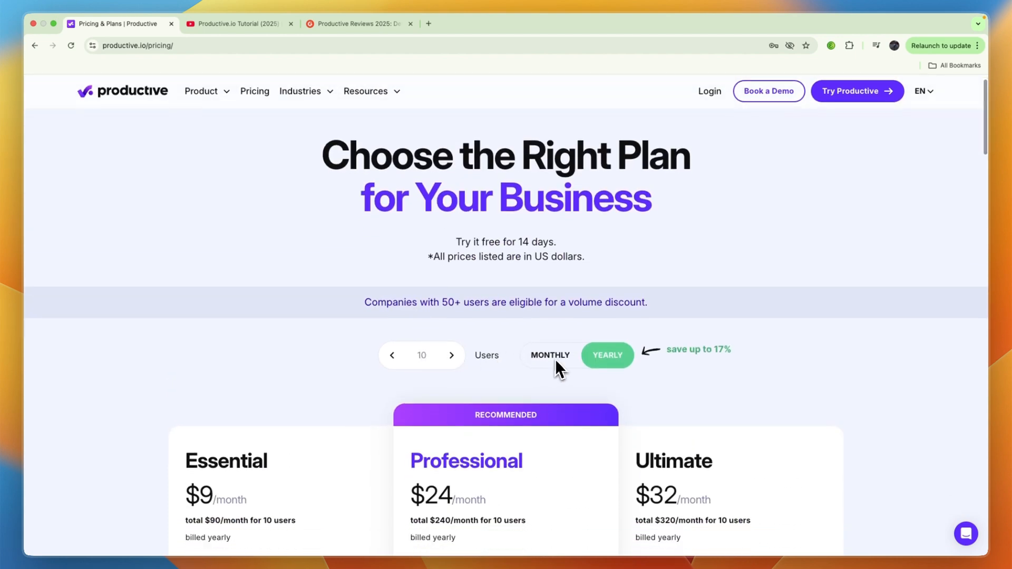
click(549, 355)
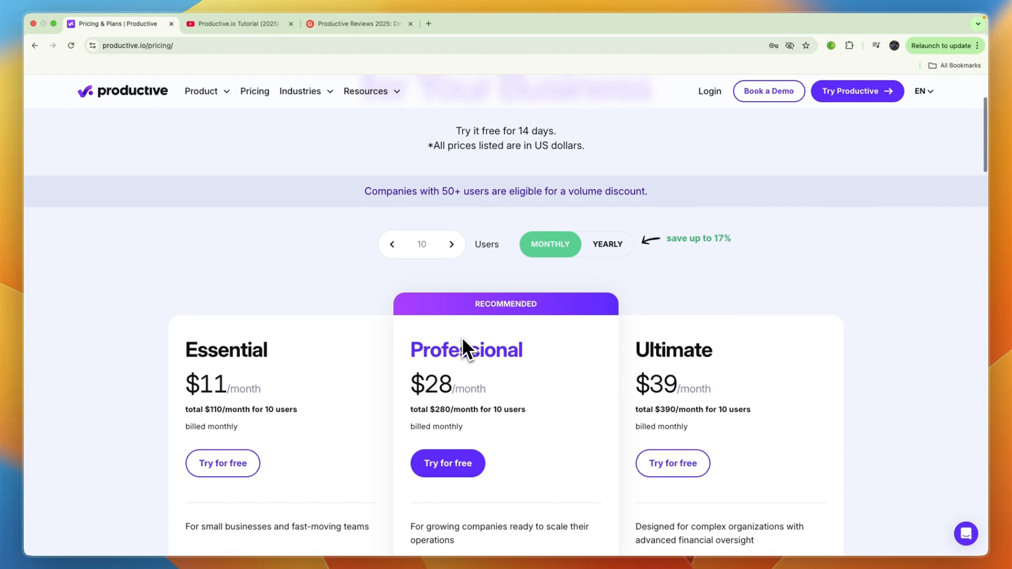
mouse_move(452, 349)
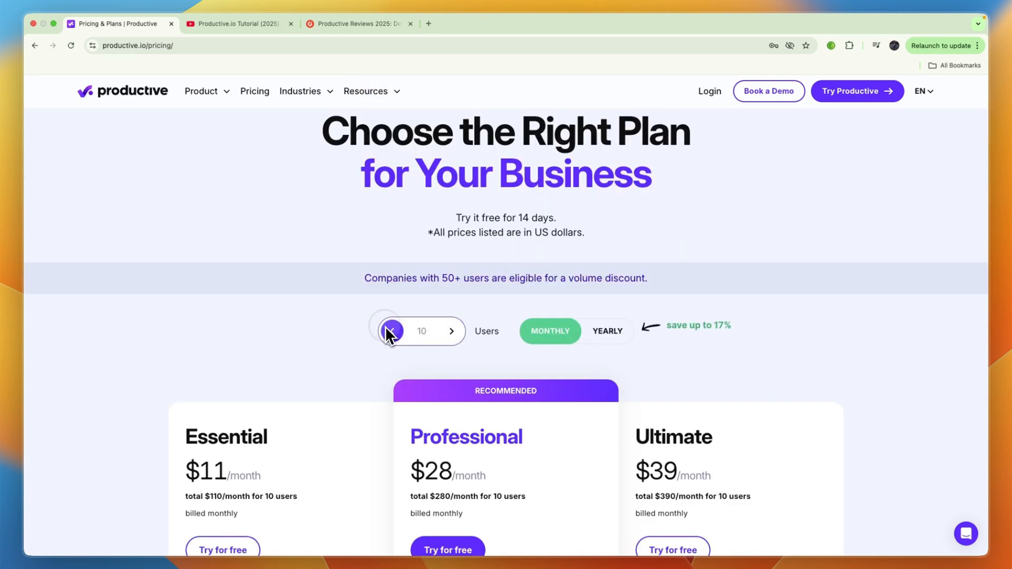
- Lower the user count to 5 and review the resulting plan cards
click(391, 332)
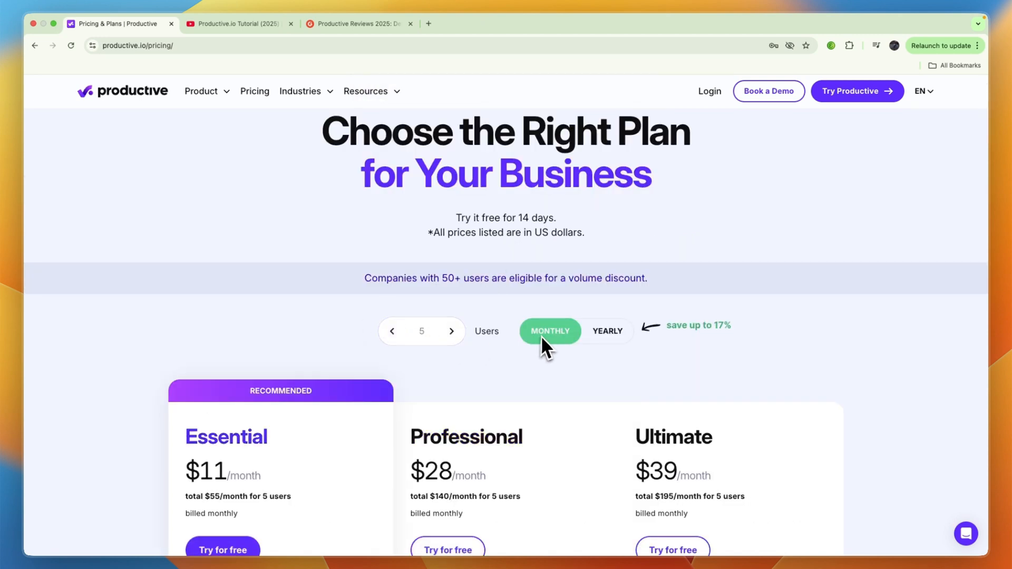
scroll(down, 3)
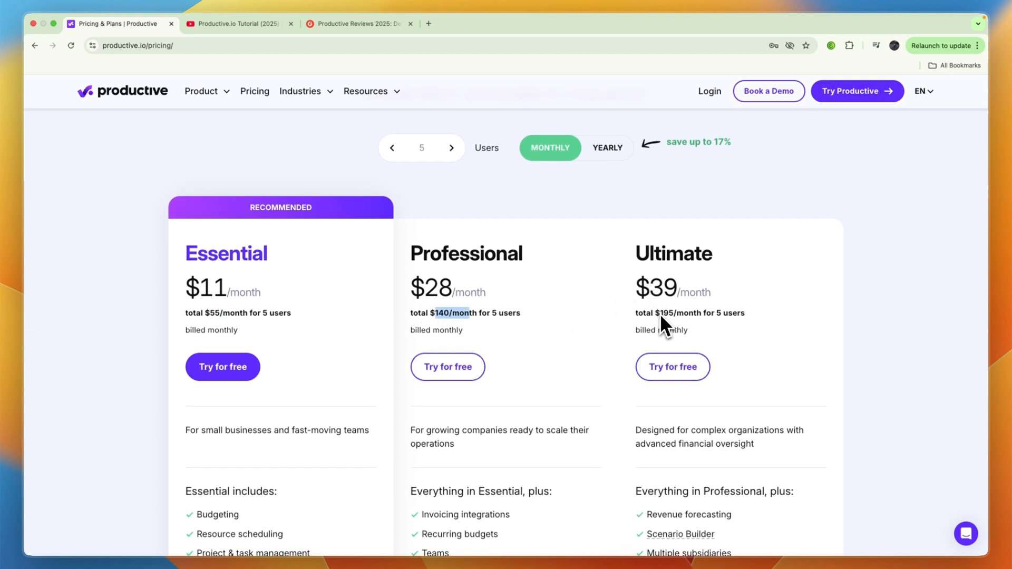
scroll(down, 3)
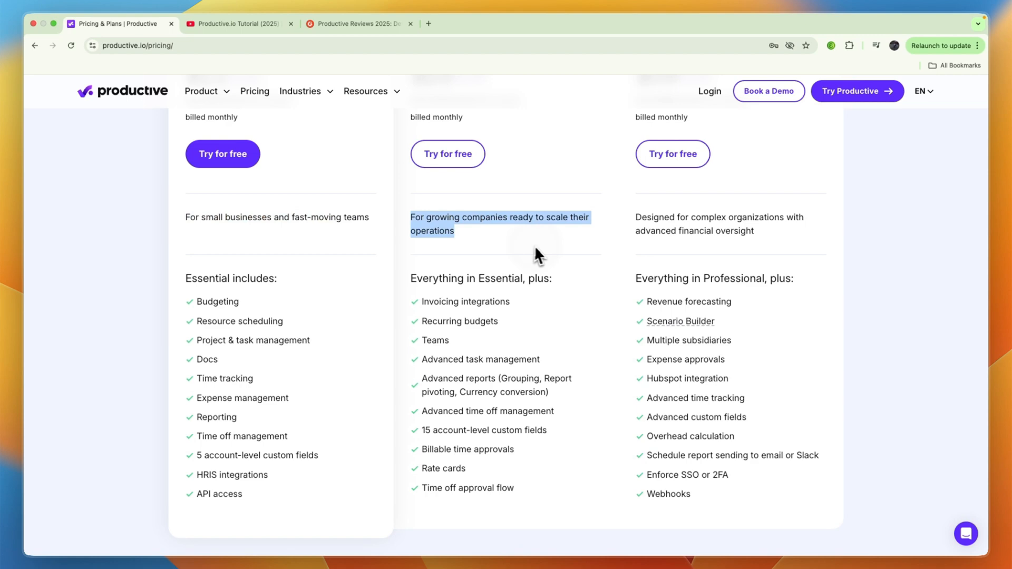
scroll(down, 3)
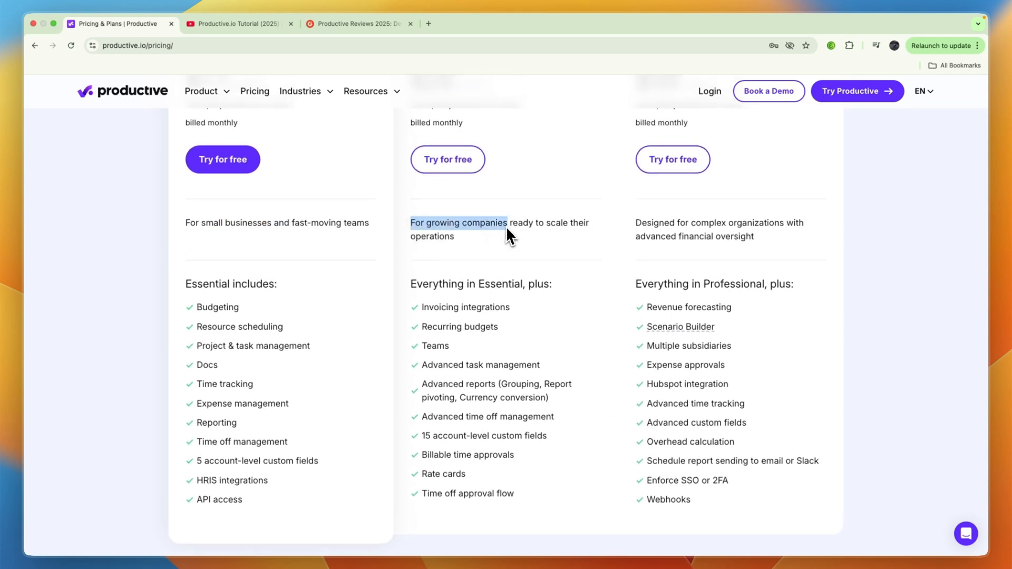
scroll(up, 3)
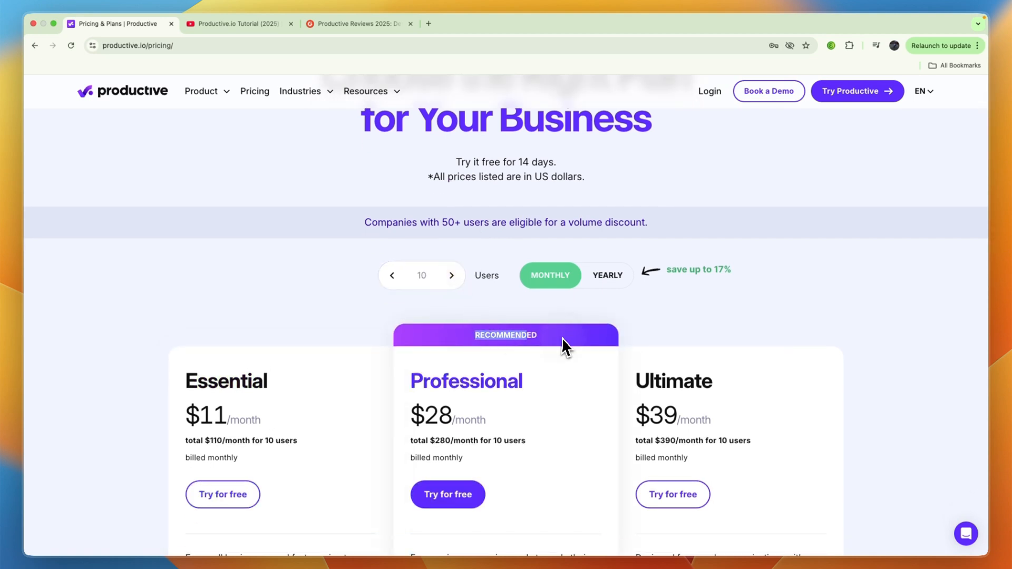
mouse_move(449, 325)
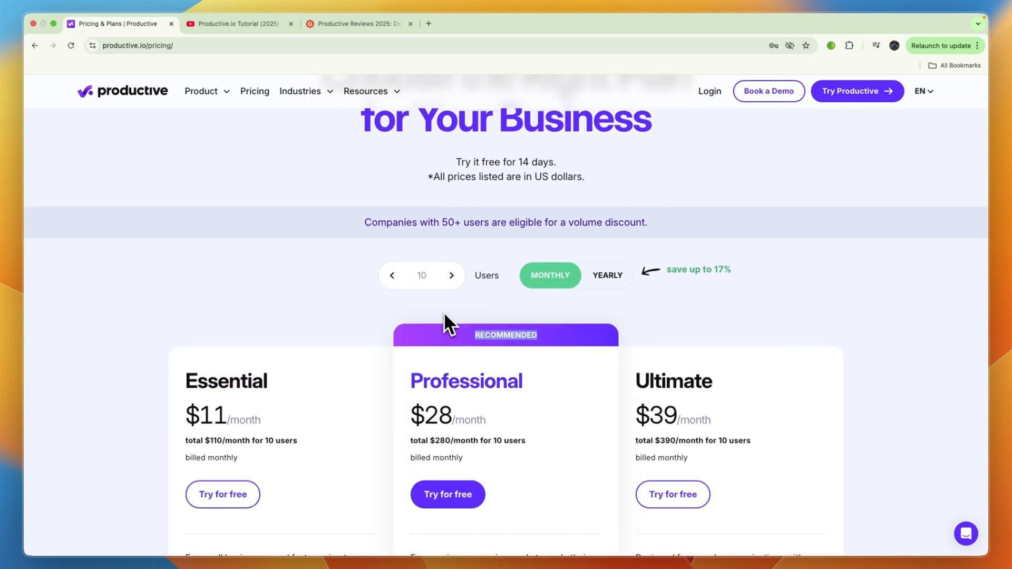
- Raise the user count to 50 so Professional and Ultimate offer contact-sales volume discounts
click(452, 275)
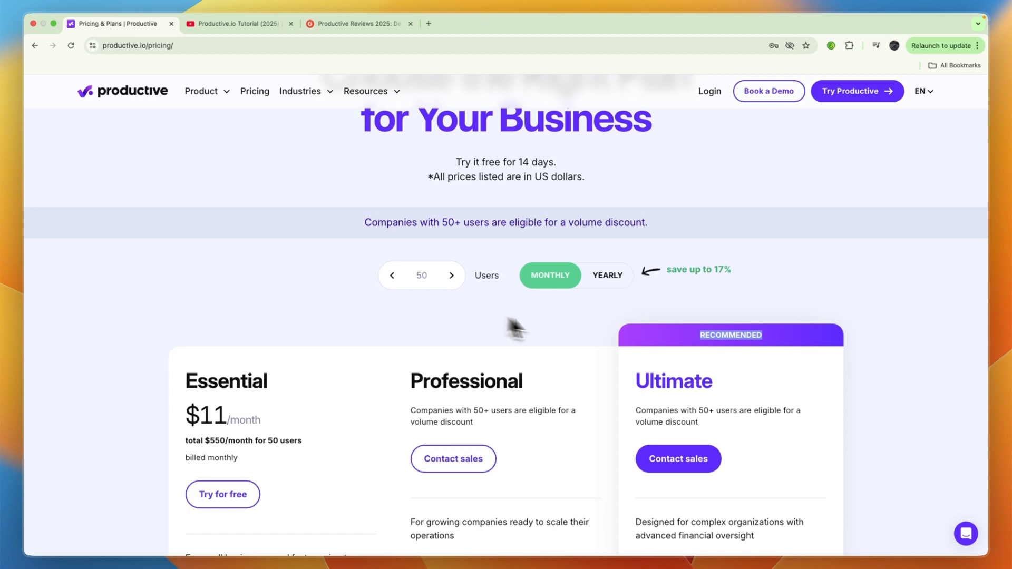
scroll(down, 3)
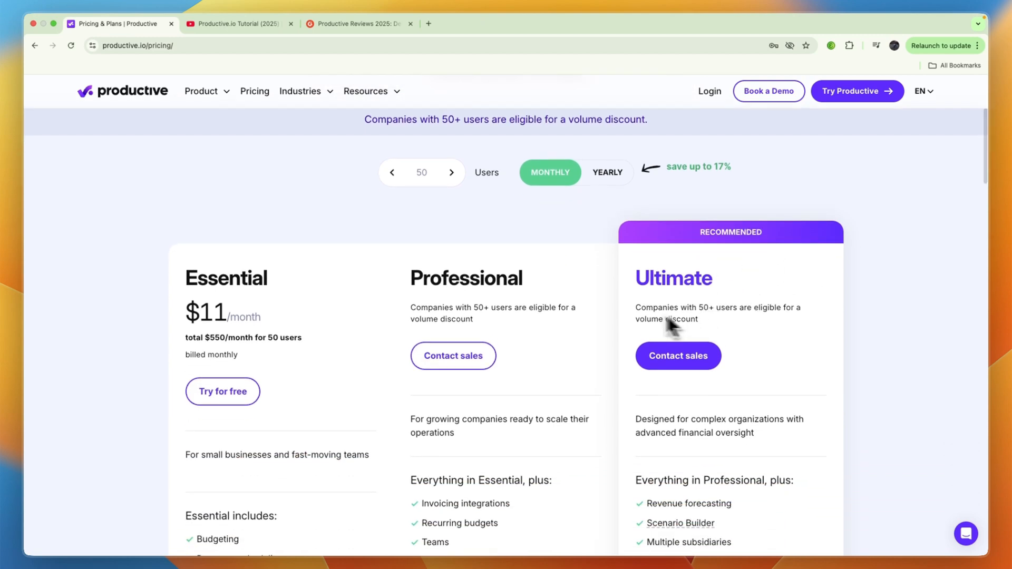
- Switch to Productive's G2 review page with its 4.5-star rating from 62 reviews
click(354, 23)
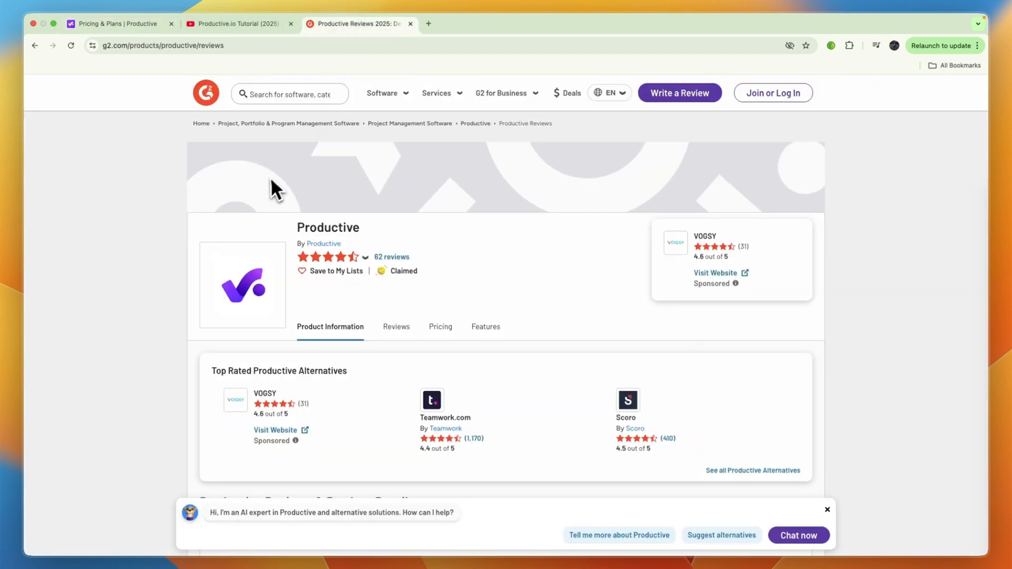
mouse_move(243, 204)
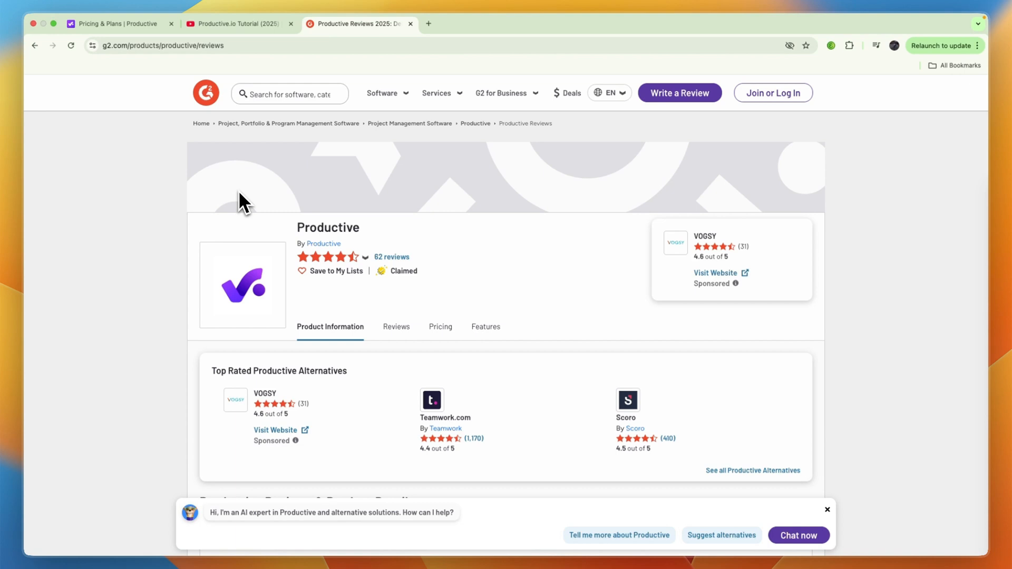
mouse_move(393, 277)
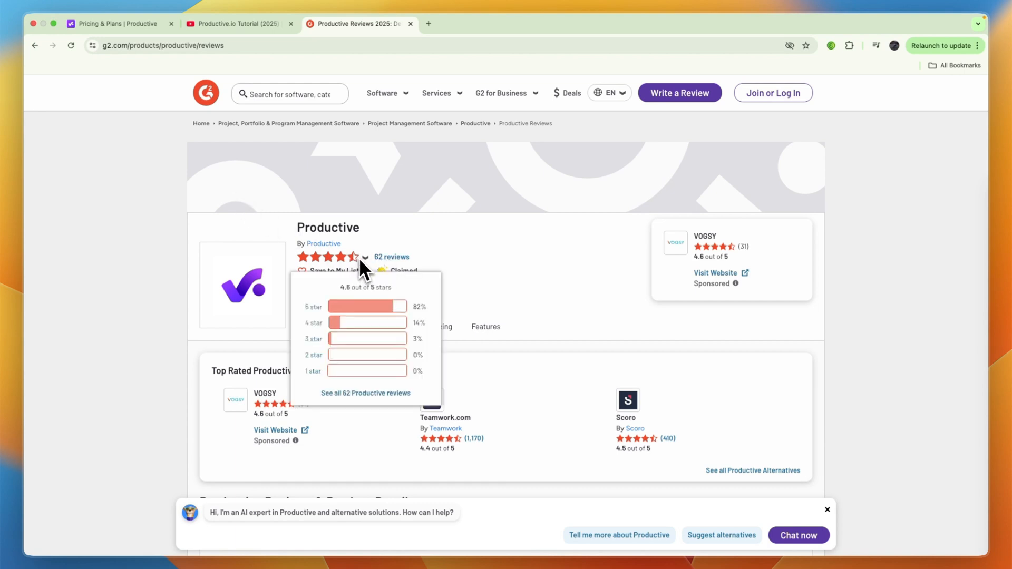
mouse_move(426, 333)
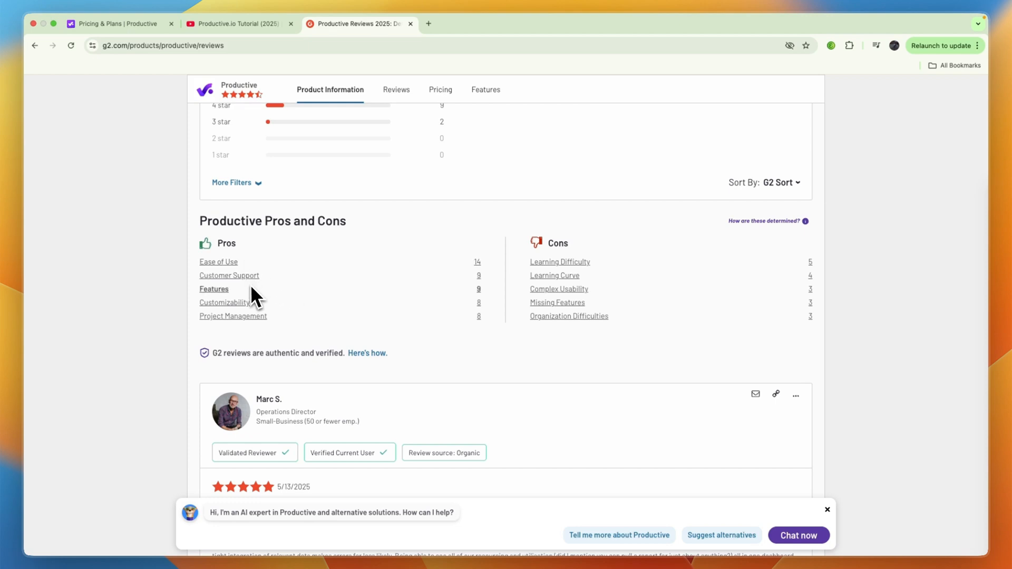
mouse_move(281, 329)
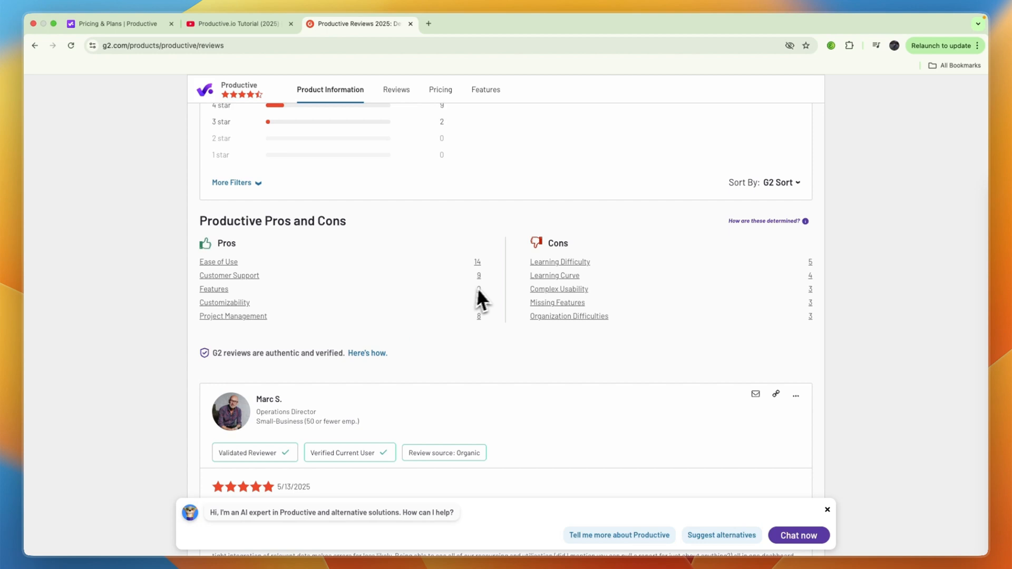
mouse_move(561, 287)
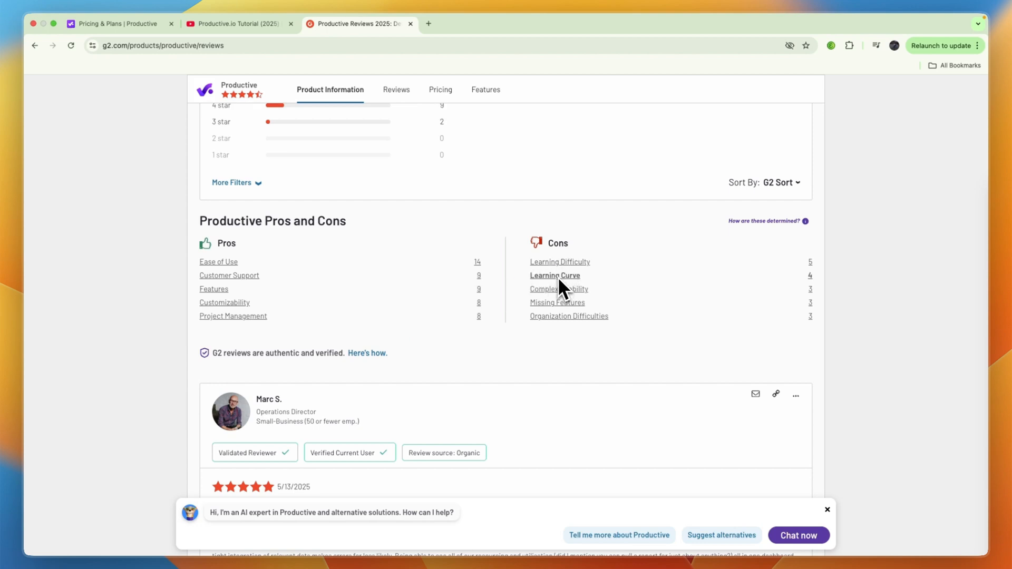
mouse_move(218, 262)
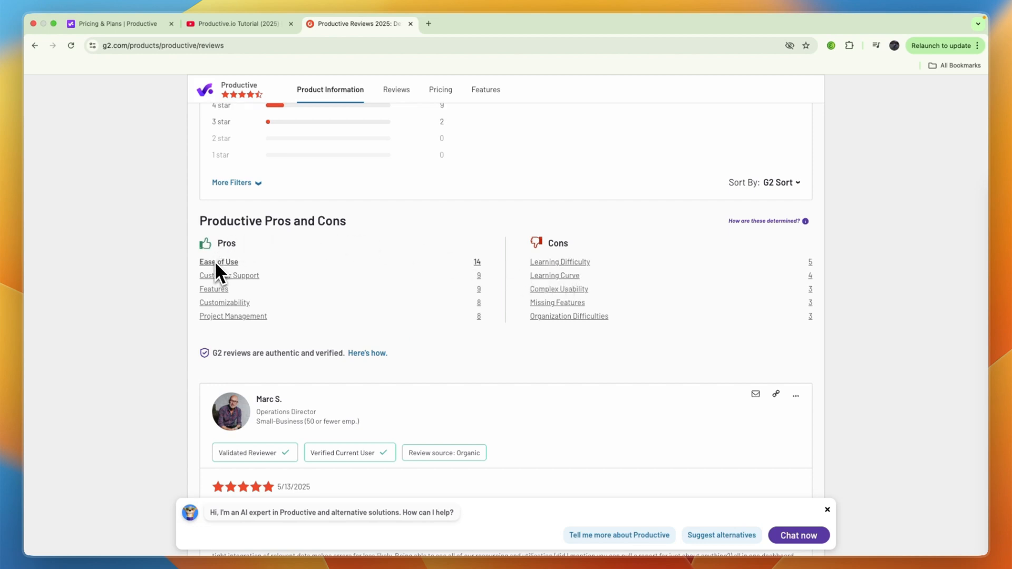
mouse_move(558, 289)
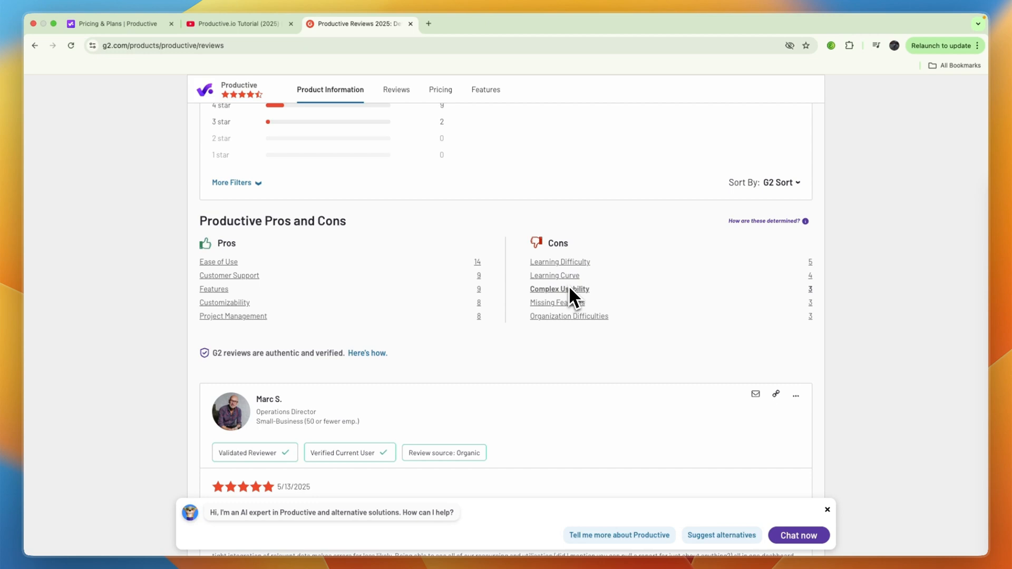
mouse_move(569, 313)
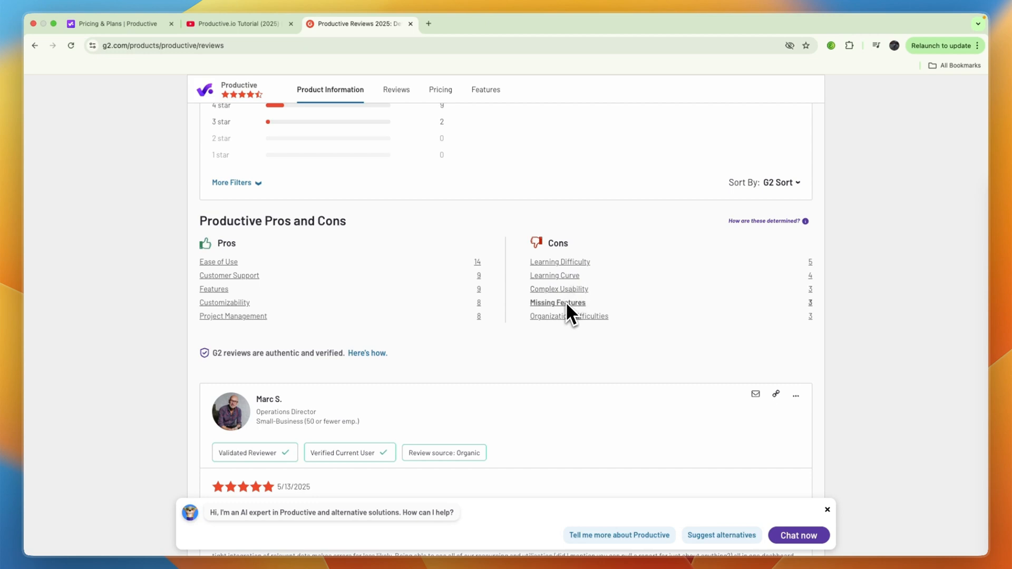
mouse_move(578, 320)
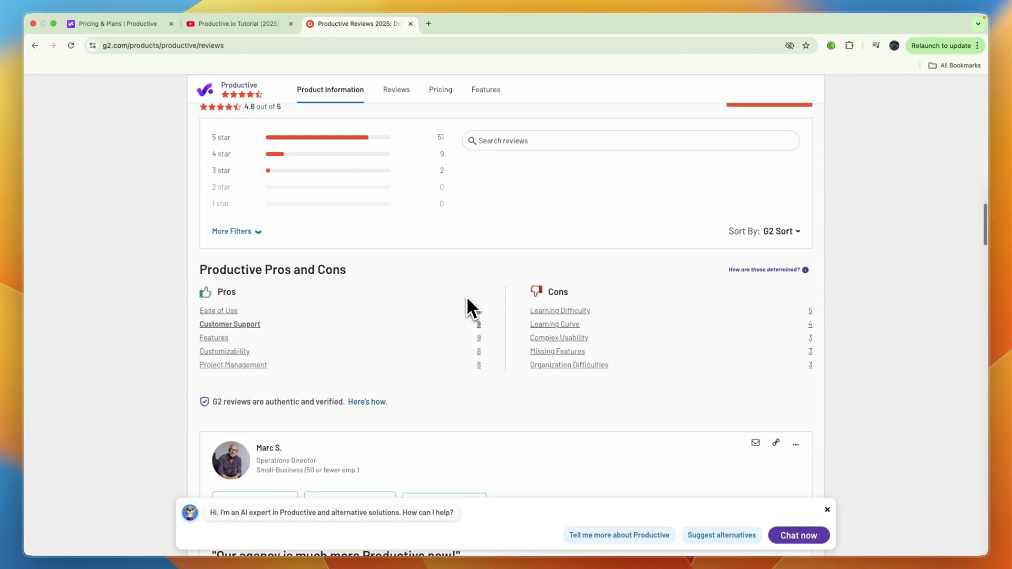
- Rewind the YouTube tutorial to the 3:30 task-creation part, then return to the pricing page
click(239, 23)
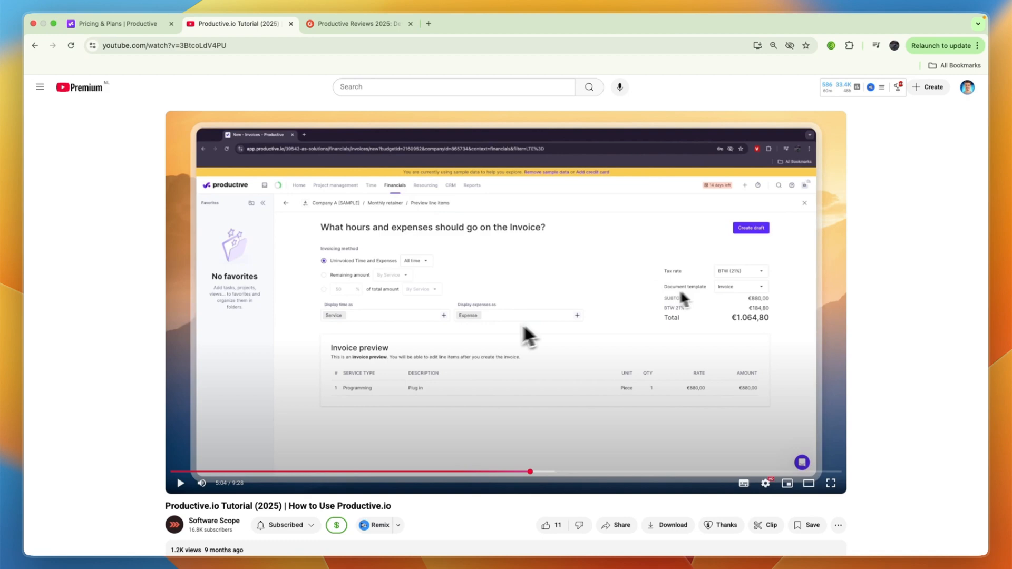
scroll(down, 3)
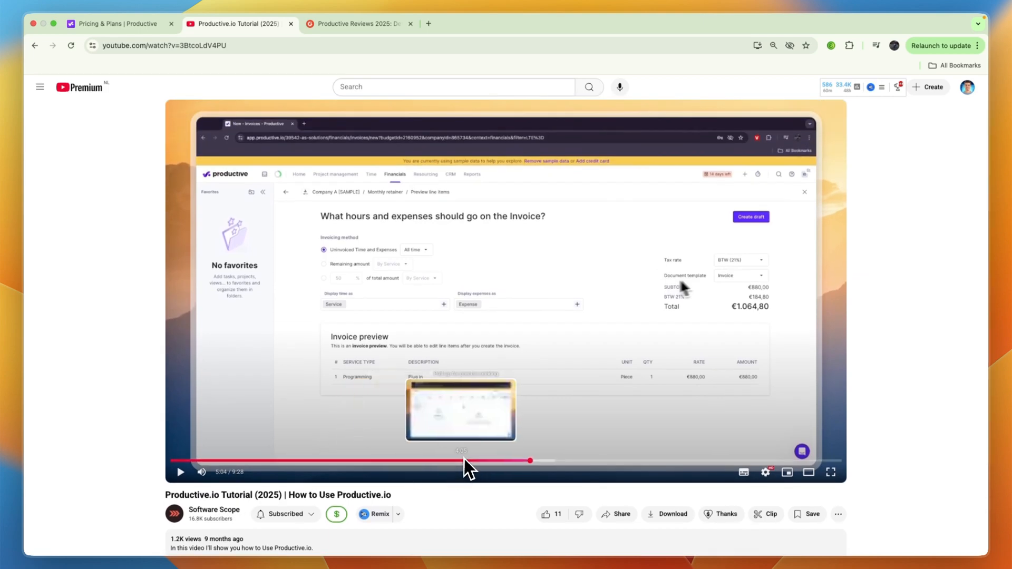
drag(529, 461, 671, 461)
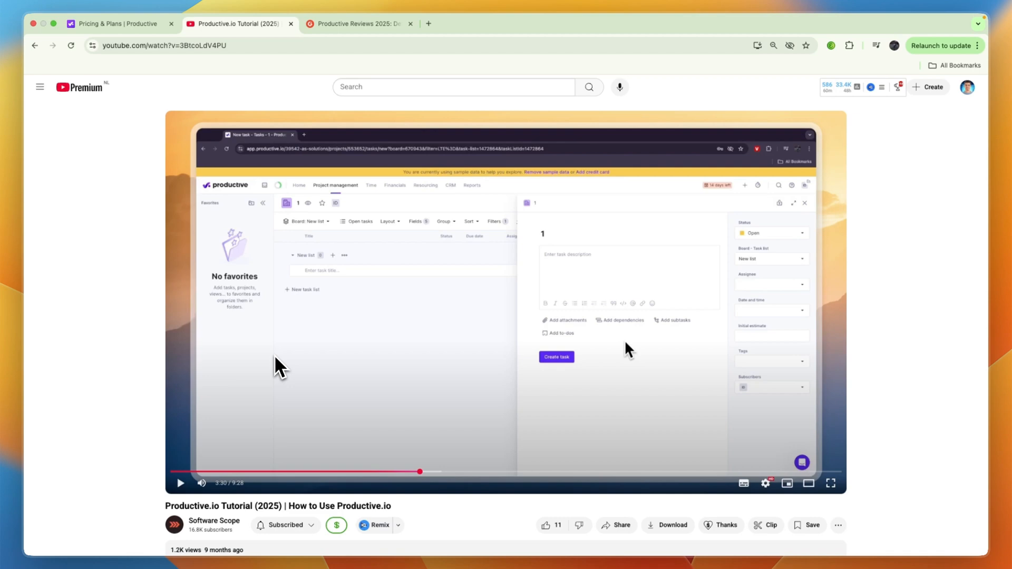
click(116, 23)
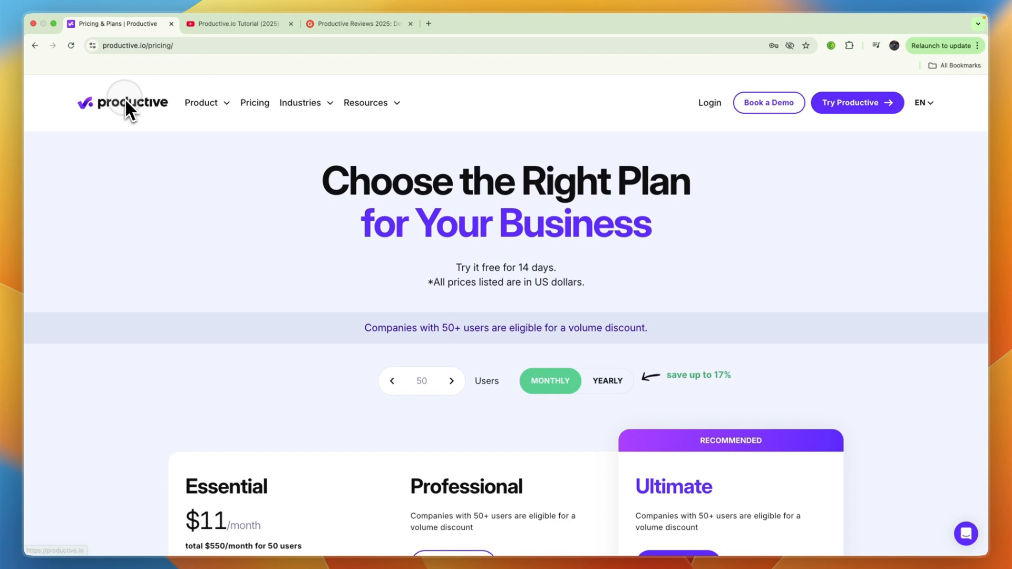
- From the homepage Product menu, go to Integrations under Platform
click(122, 102)
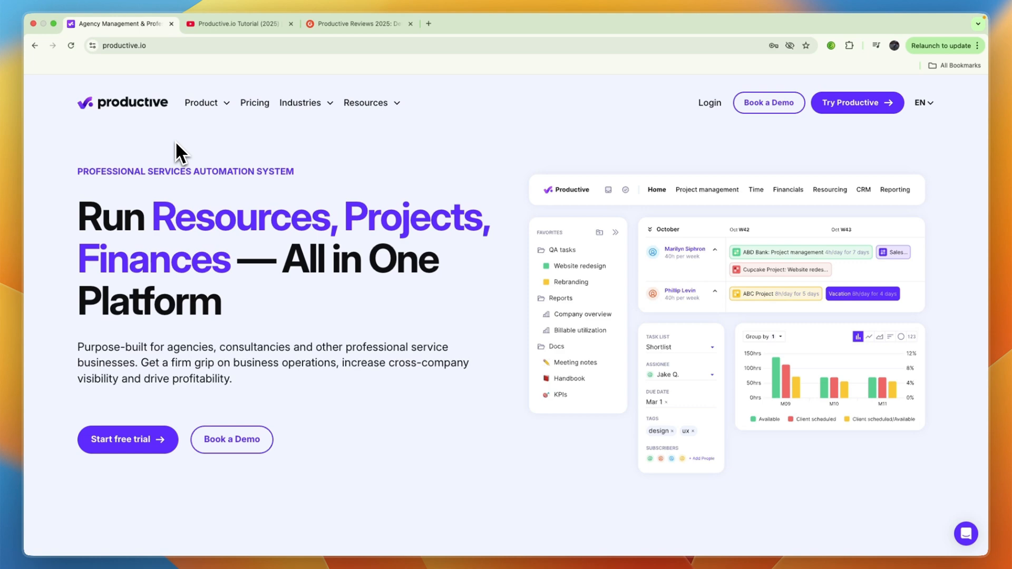
click(200, 102)
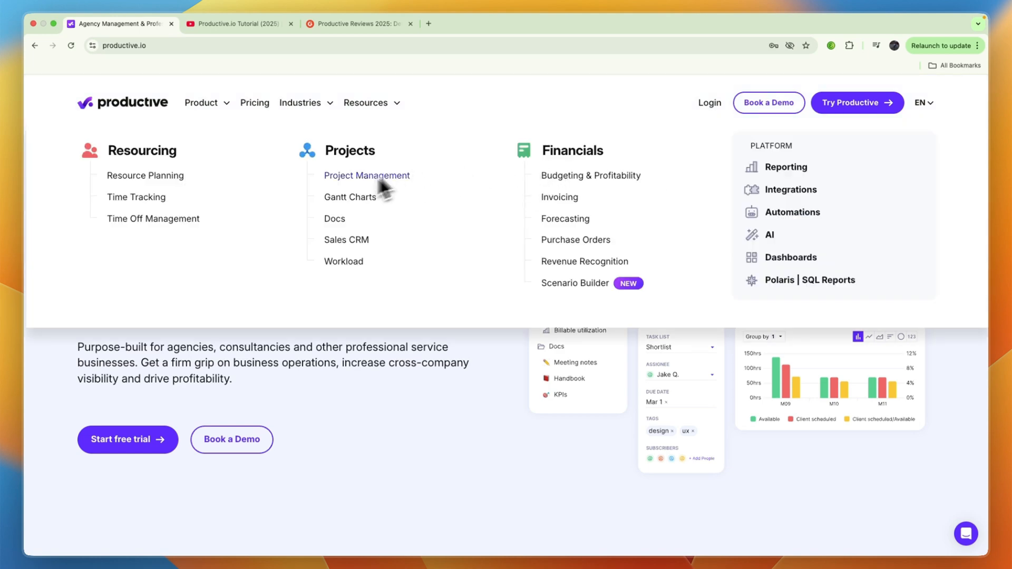
mouse_move(254, 211)
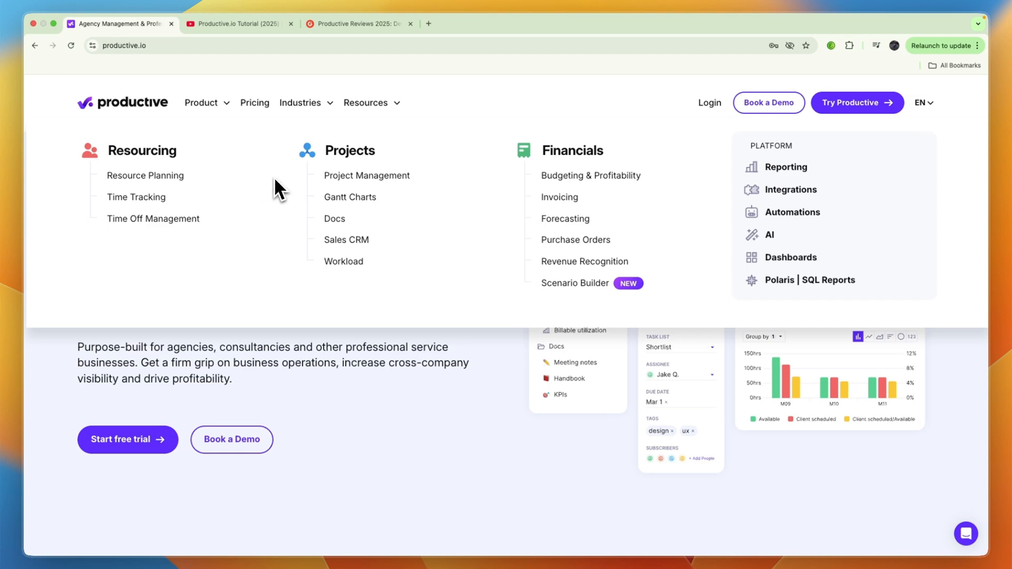
click(790, 189)
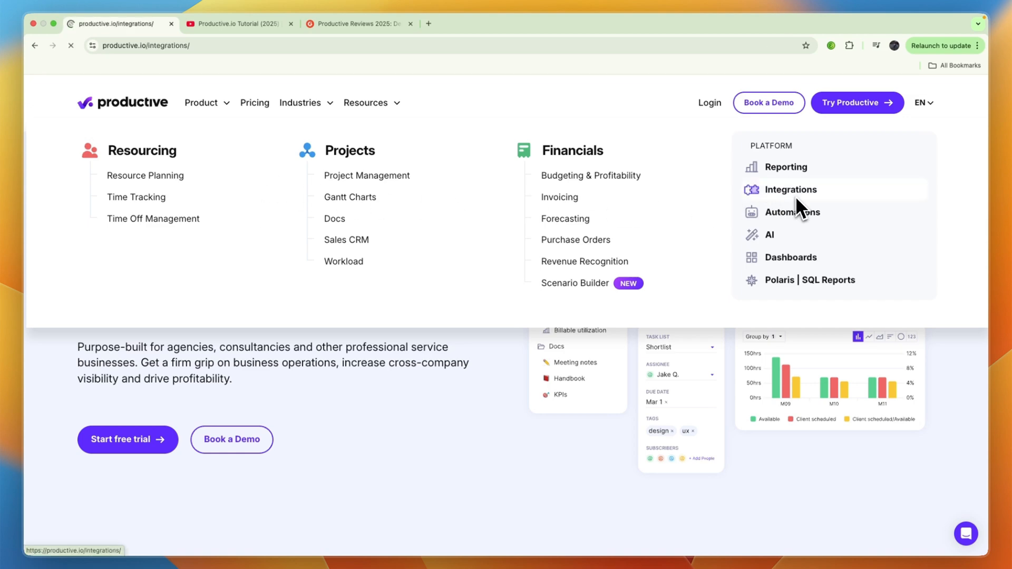
- Browse integrations like Jira, HubSpot, Xero and Zapier, then return to the tutorial video
click(790, 188)
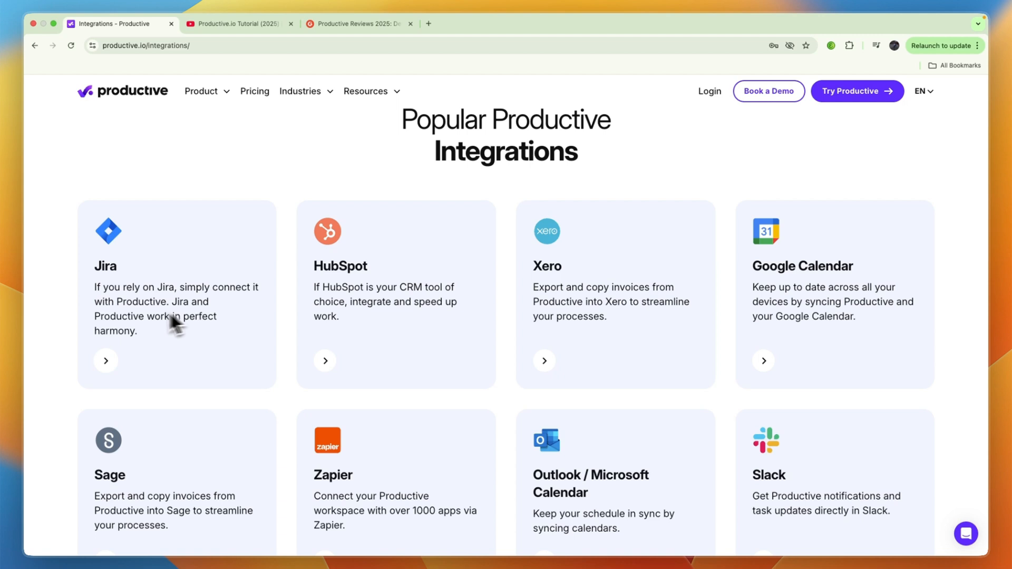
mouse_move(493, 316)
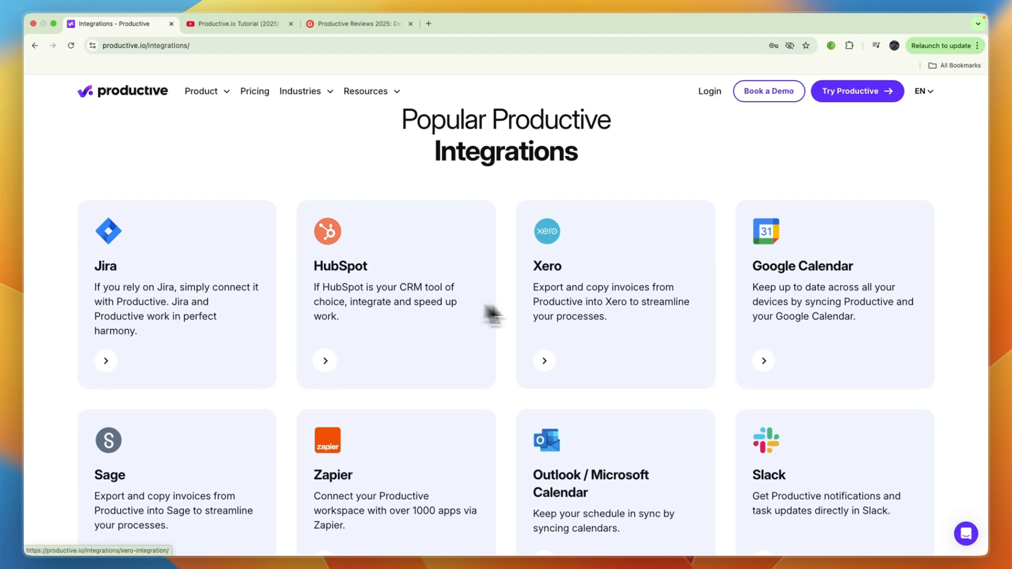
scroll(down, 3)
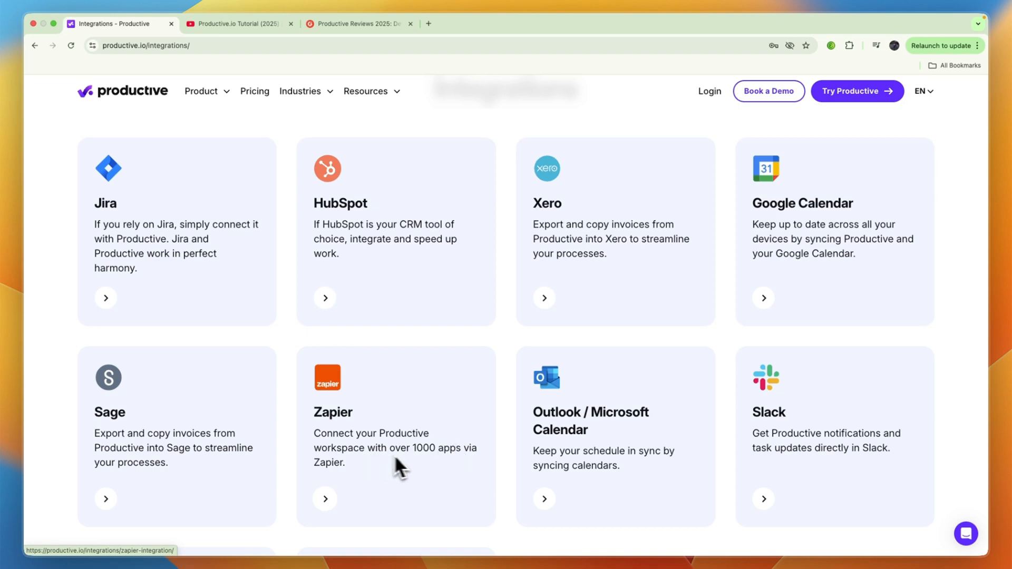
mouse_move(392, 430)
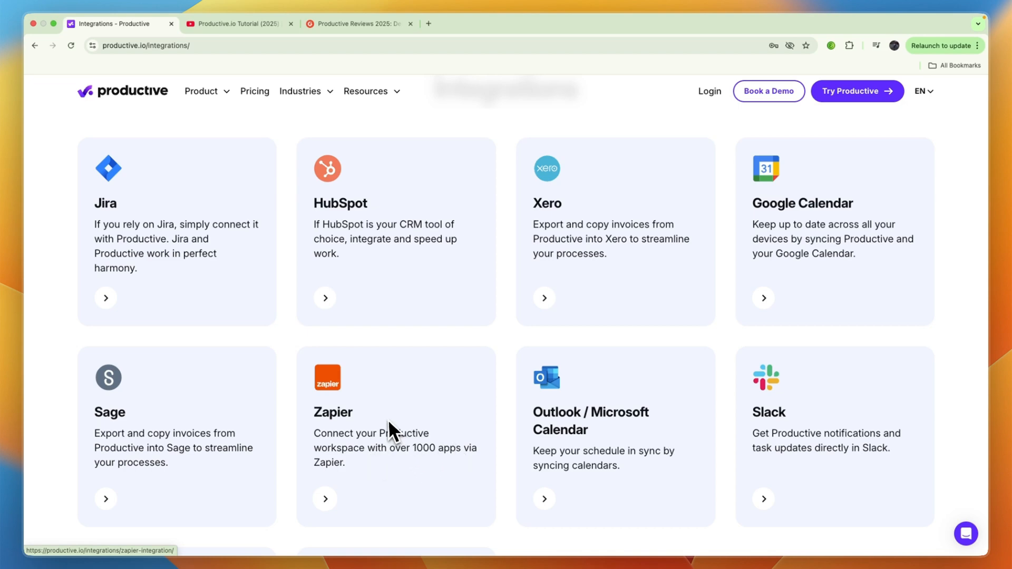
click(122, 90)
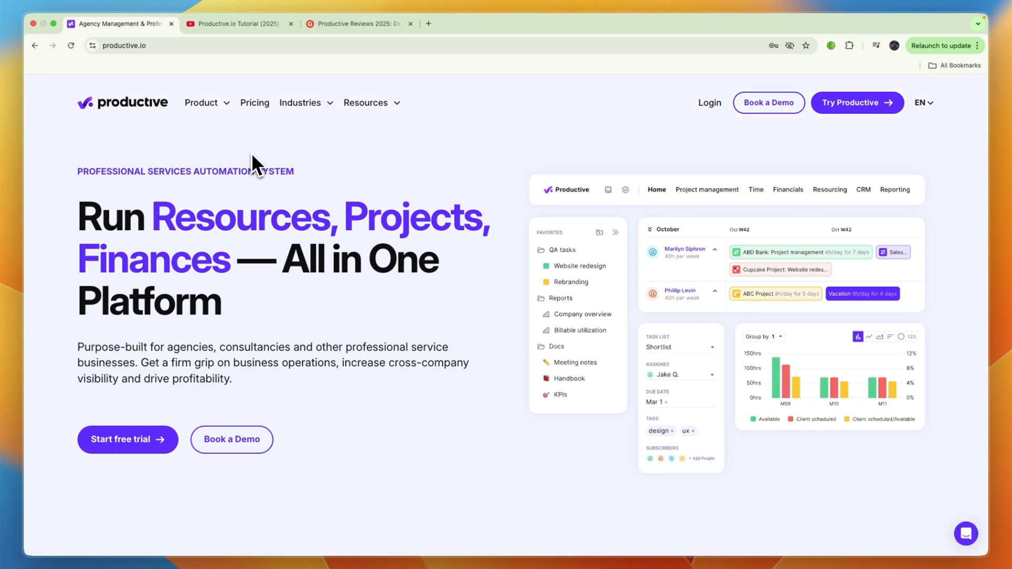
click(239, 24)
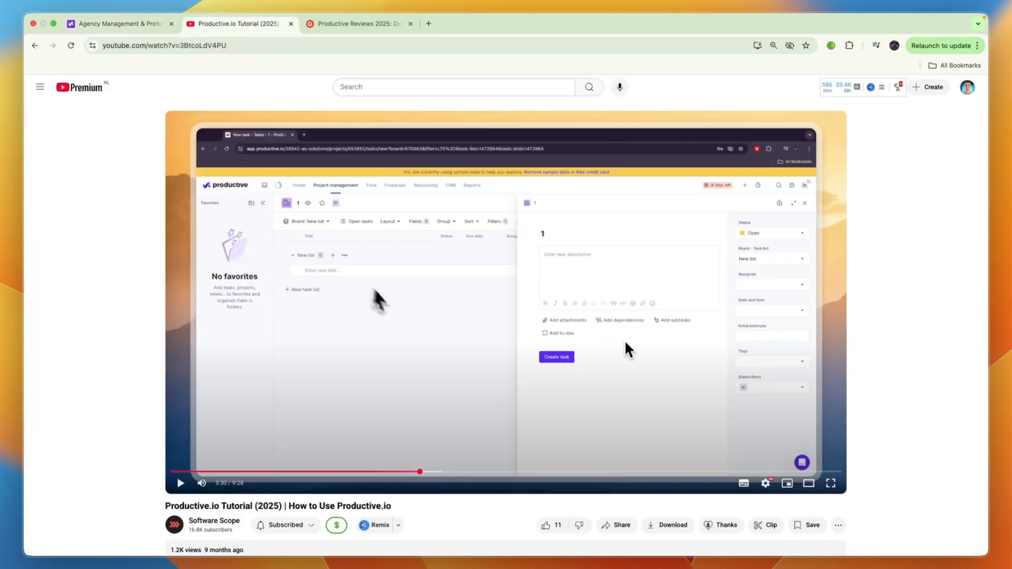